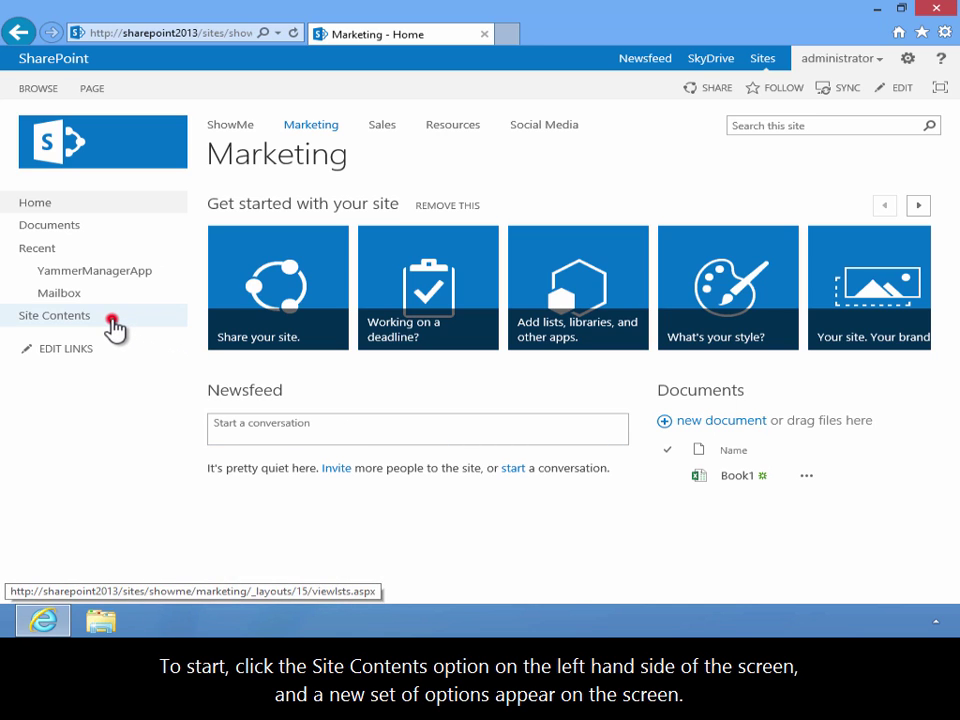
Step: Show the Marketing site's Site Contents listing its lists, libraries and apps
click(54, 316)
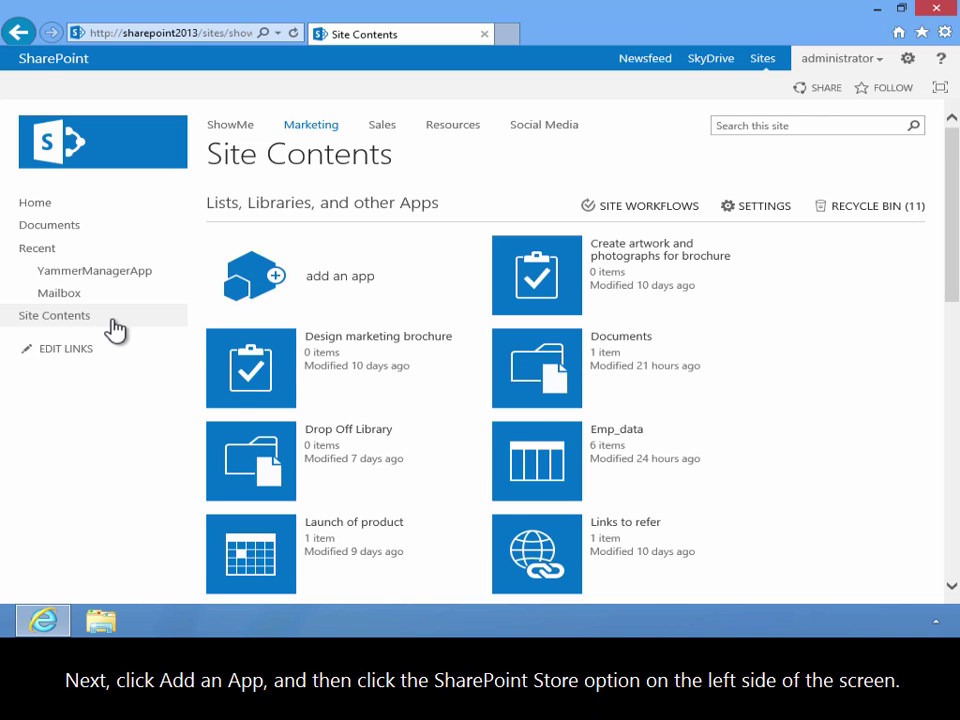
mouse_move(270, 284)
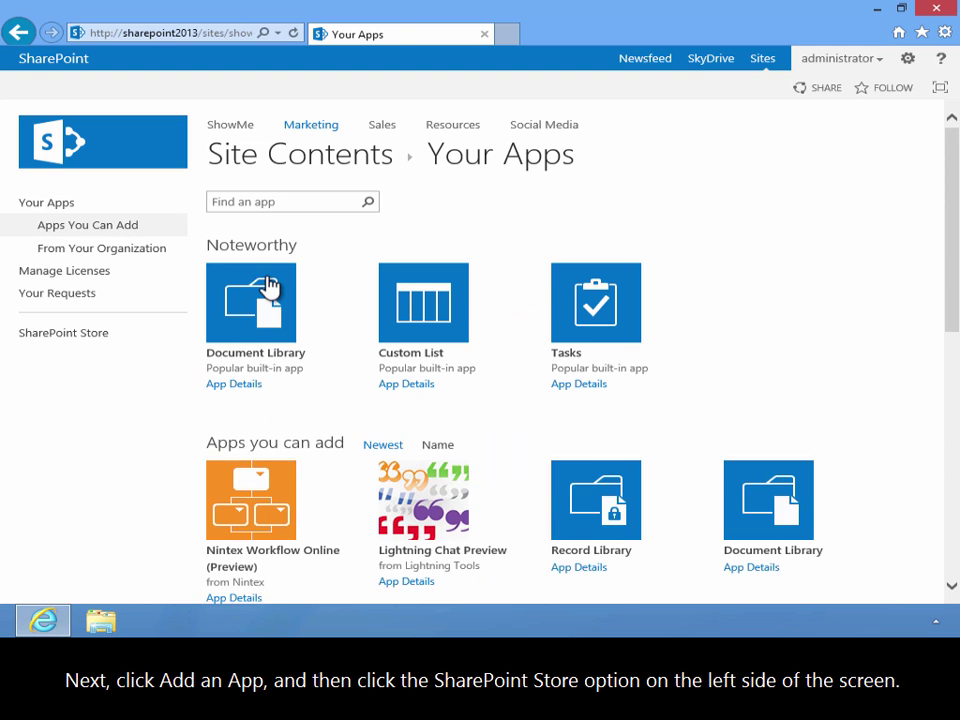
Step: Browse the SharePoint Store to the myFAQ app and choose ADD IT
click(64, 332)
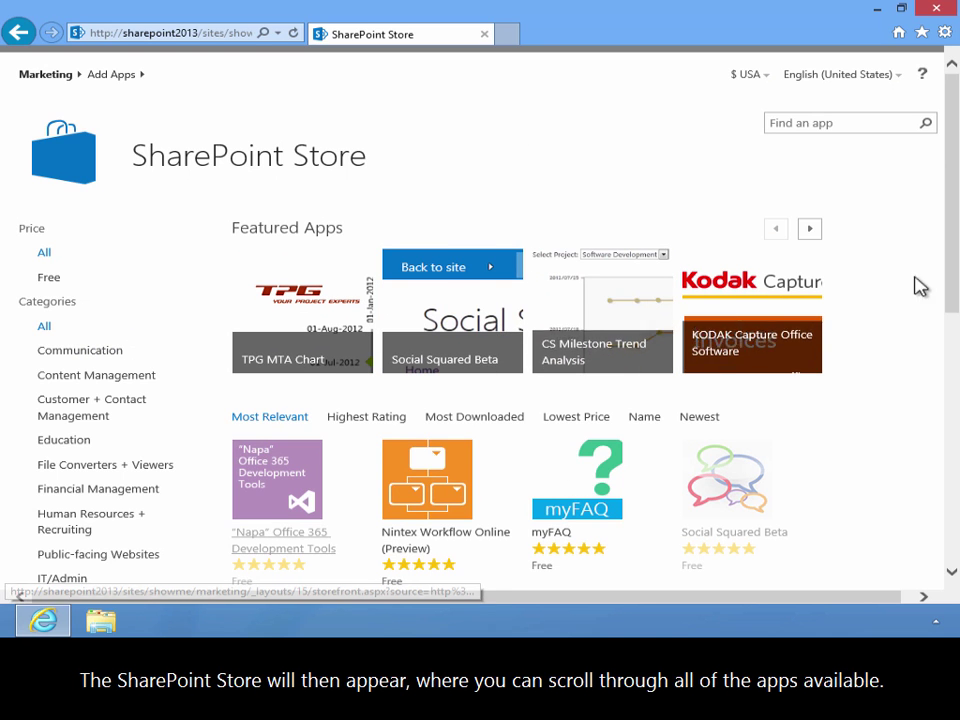
scroll(down, 3)
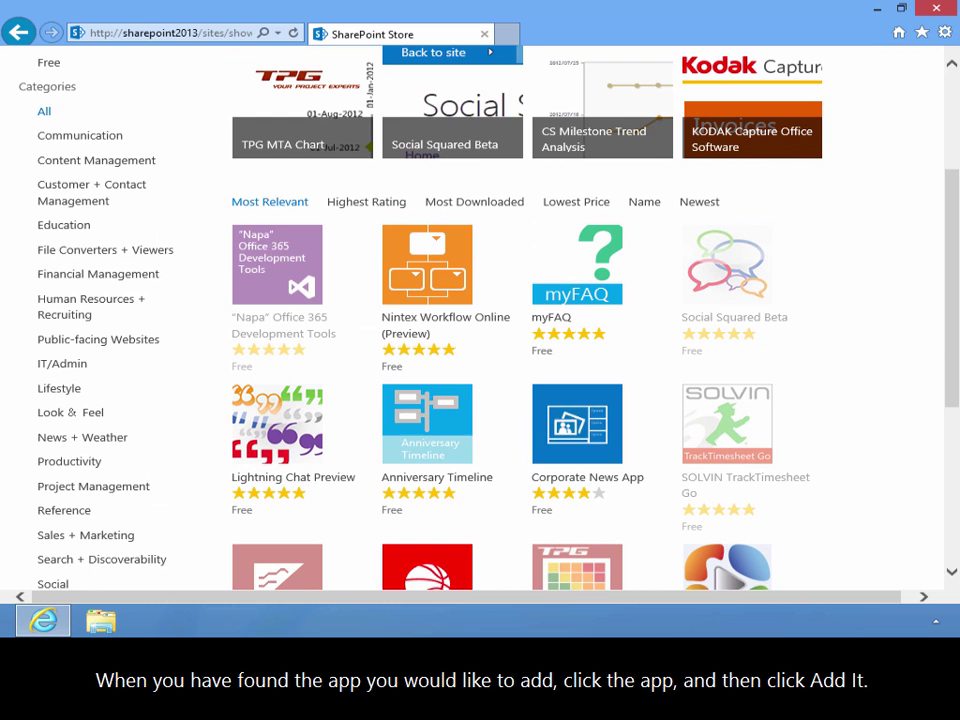
mouse_move(600, 296)
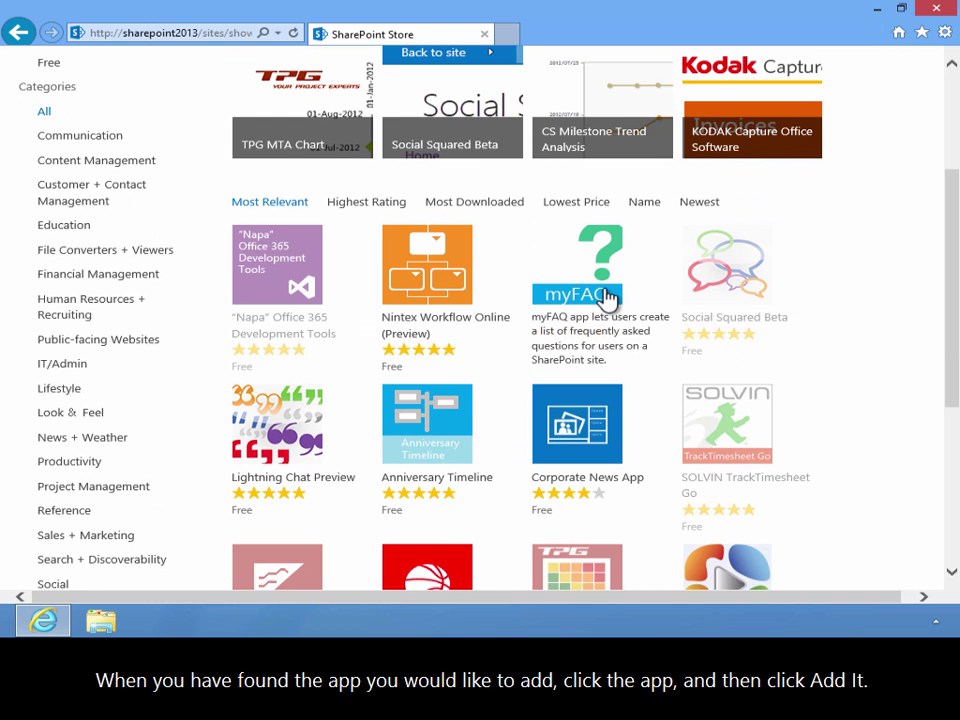
click(576, 264)
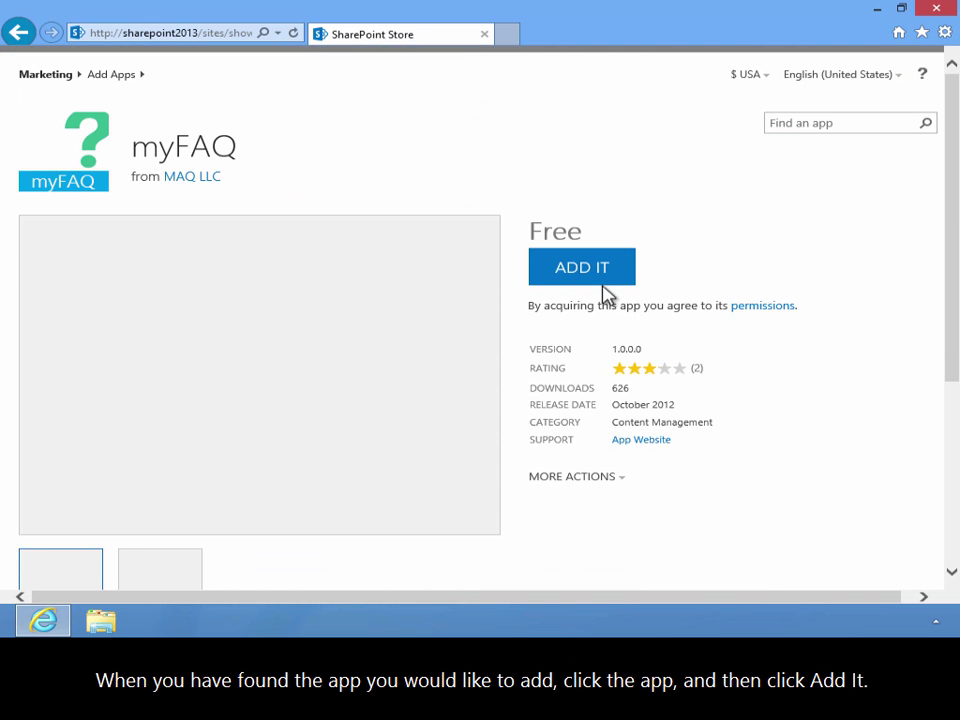
click(582, 268)
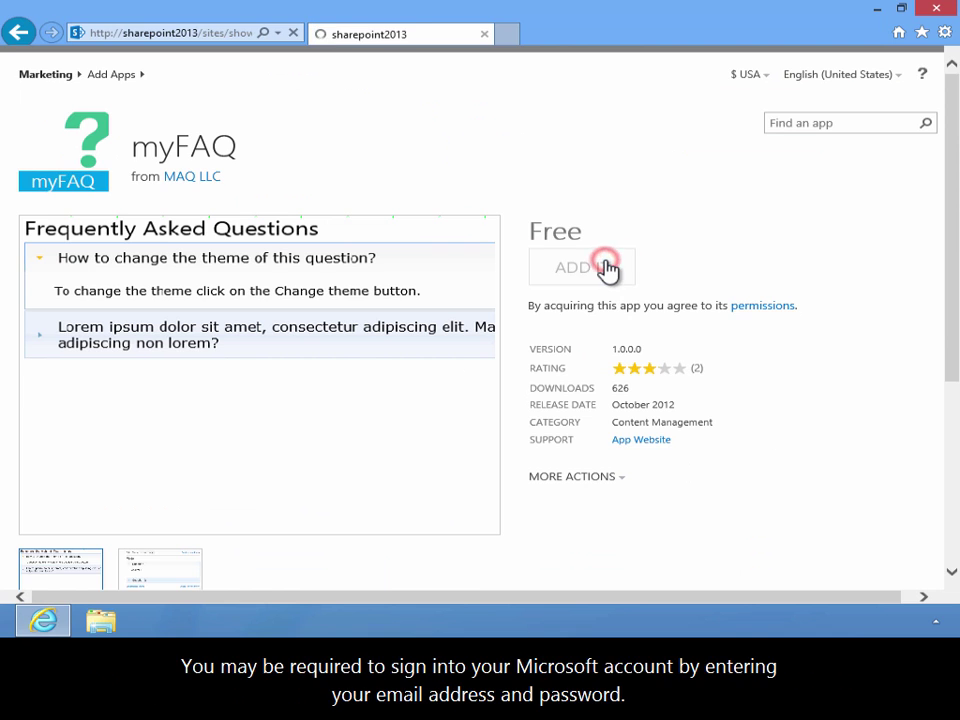
Step: Sign in with the 'sidhharth' Microsoft account and continue to acquire myFAQ
click(580, 268)
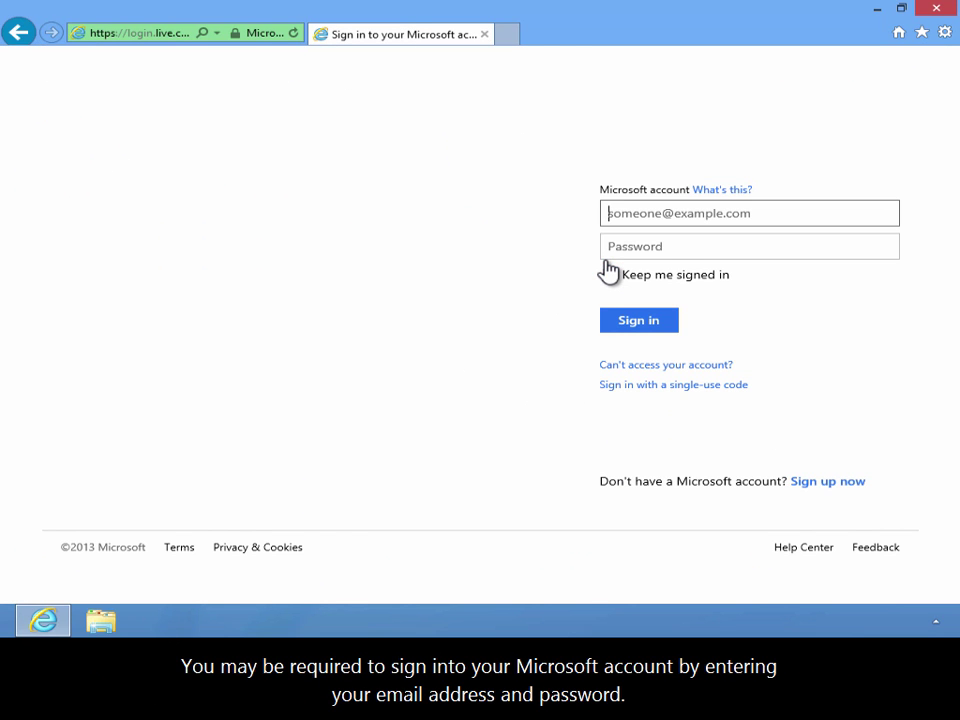
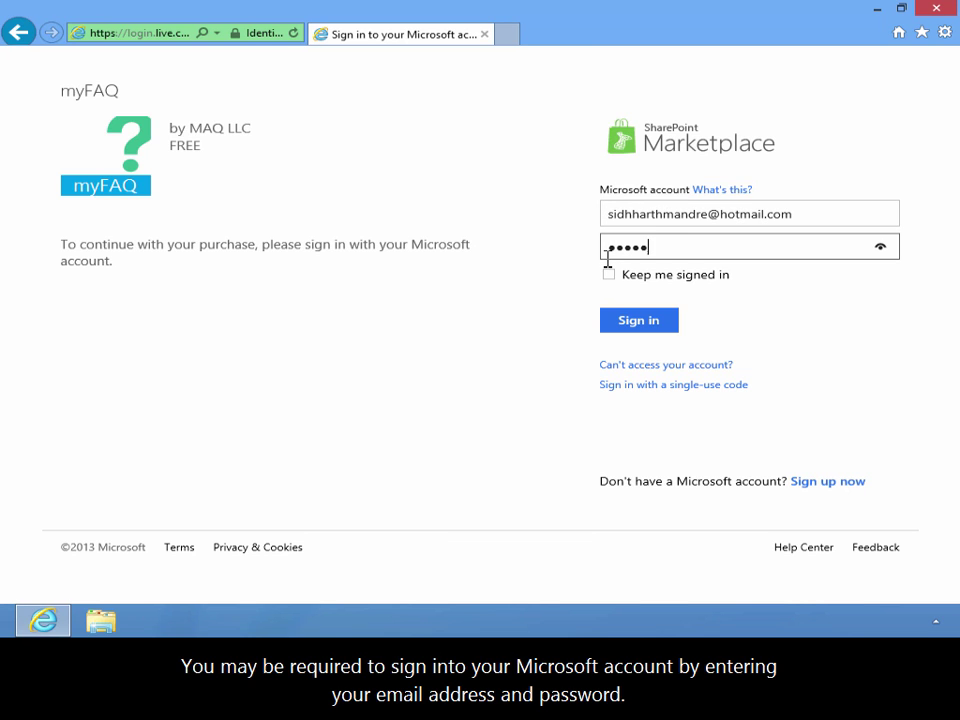
click(640, 320)
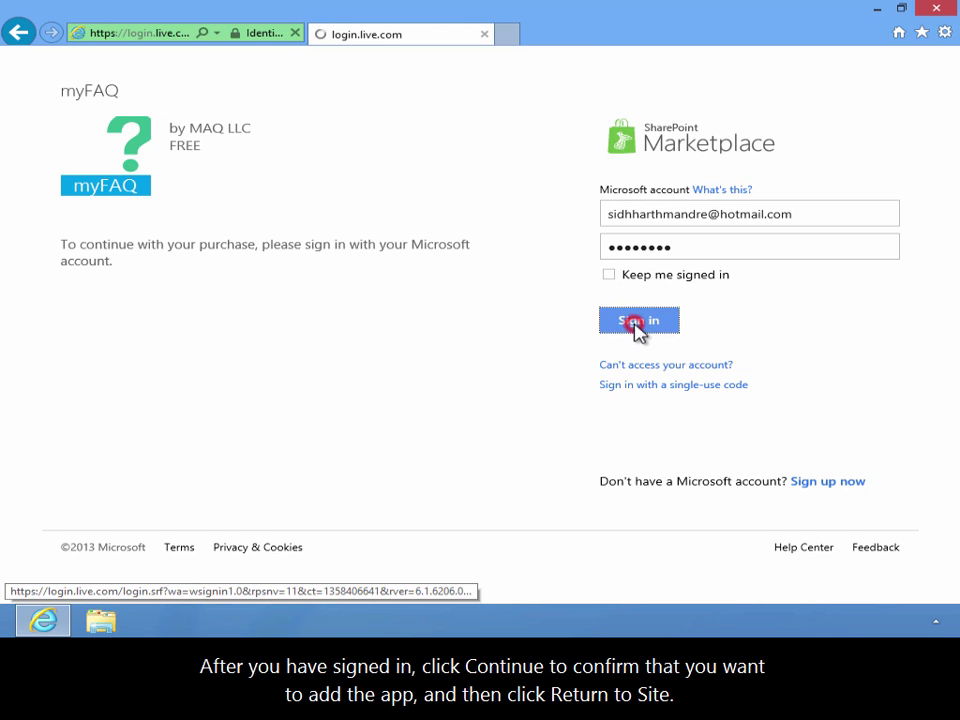
click(638, 320)
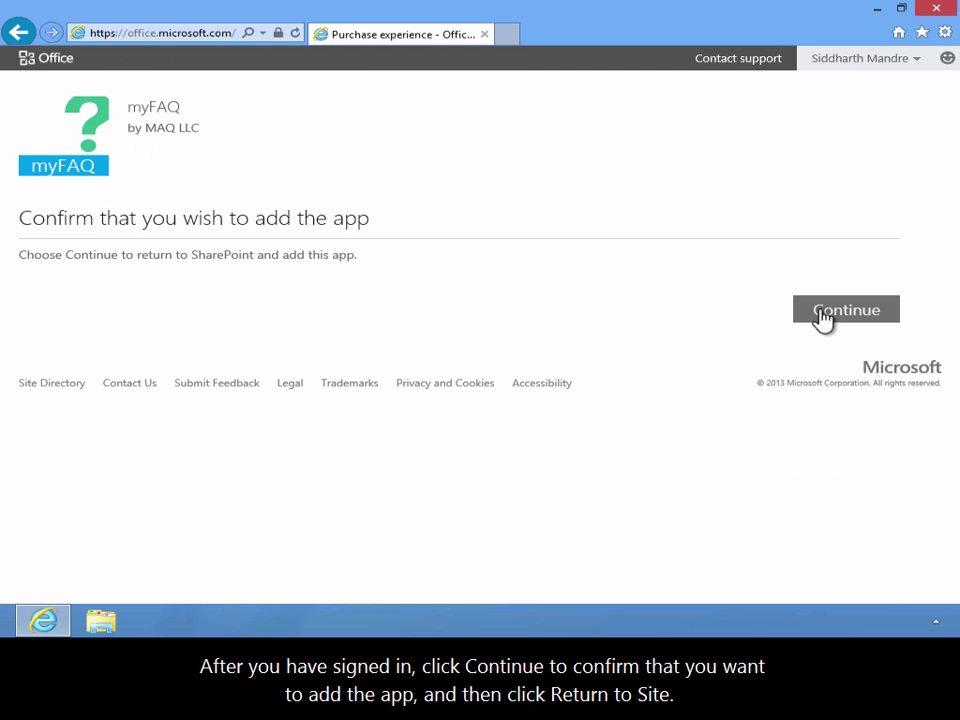
click(844, 308)
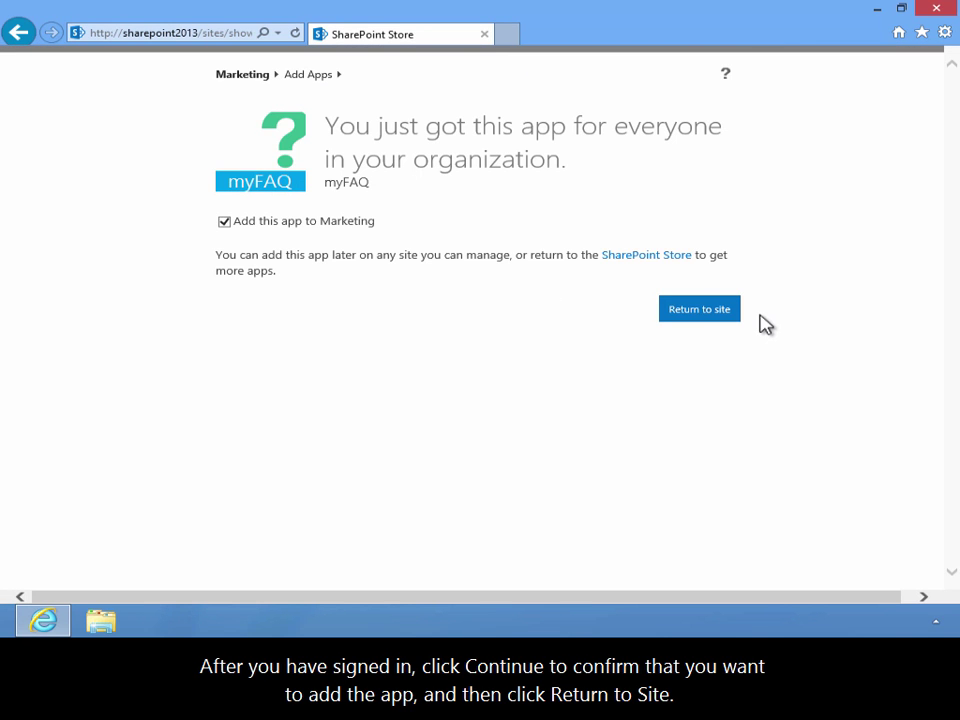
Step: Return to the Marketing site and grant myFAQ trust so it appears downloading
click(700, 308)
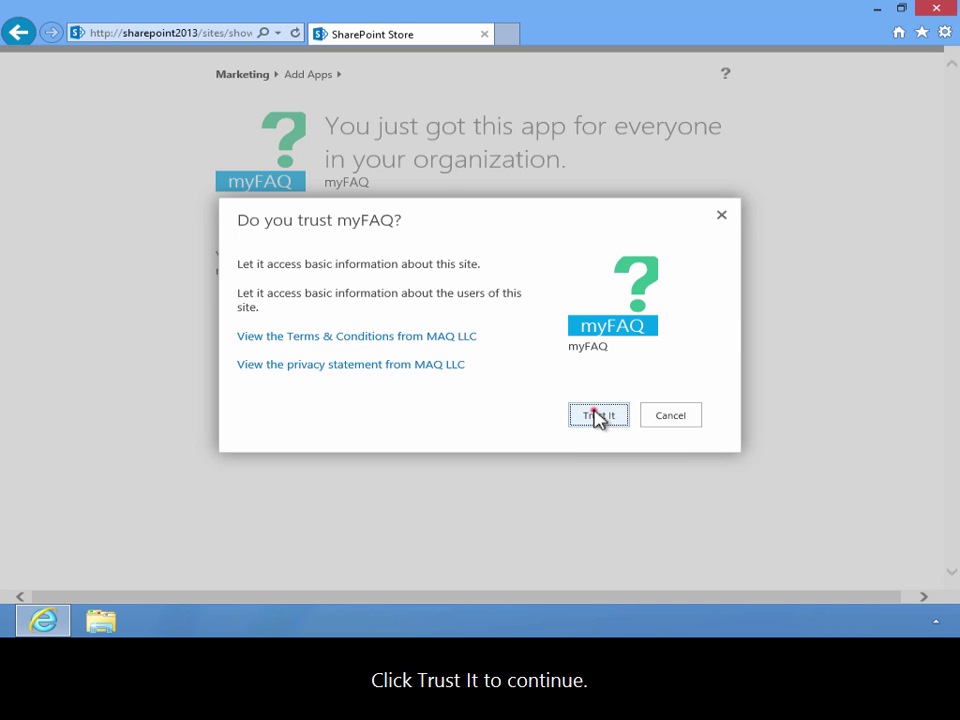
click(598, 414)
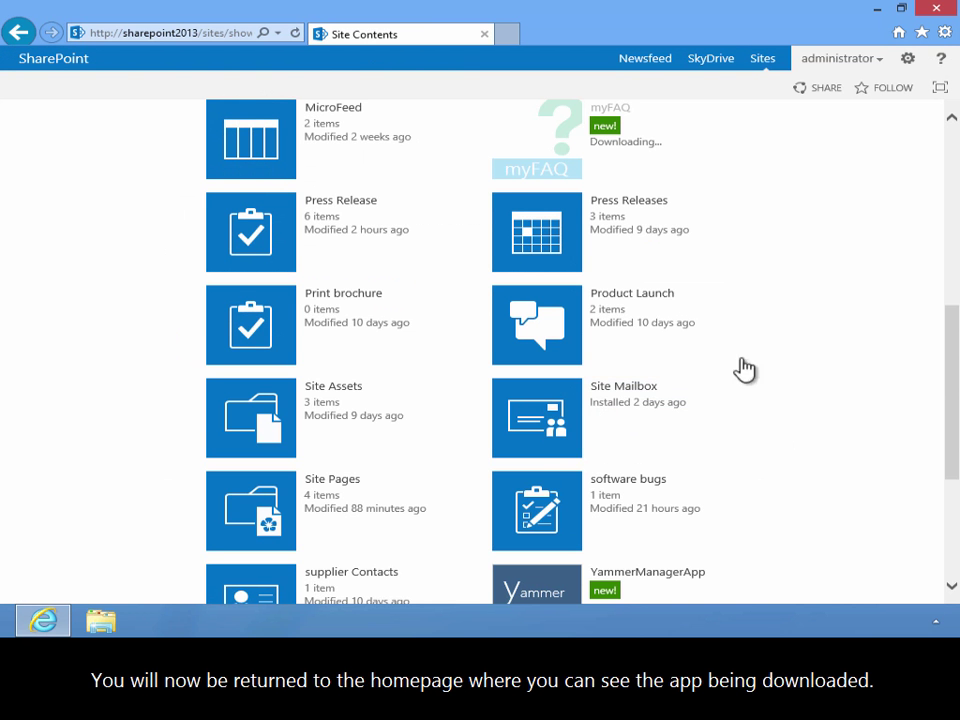
scroll(up, 3)
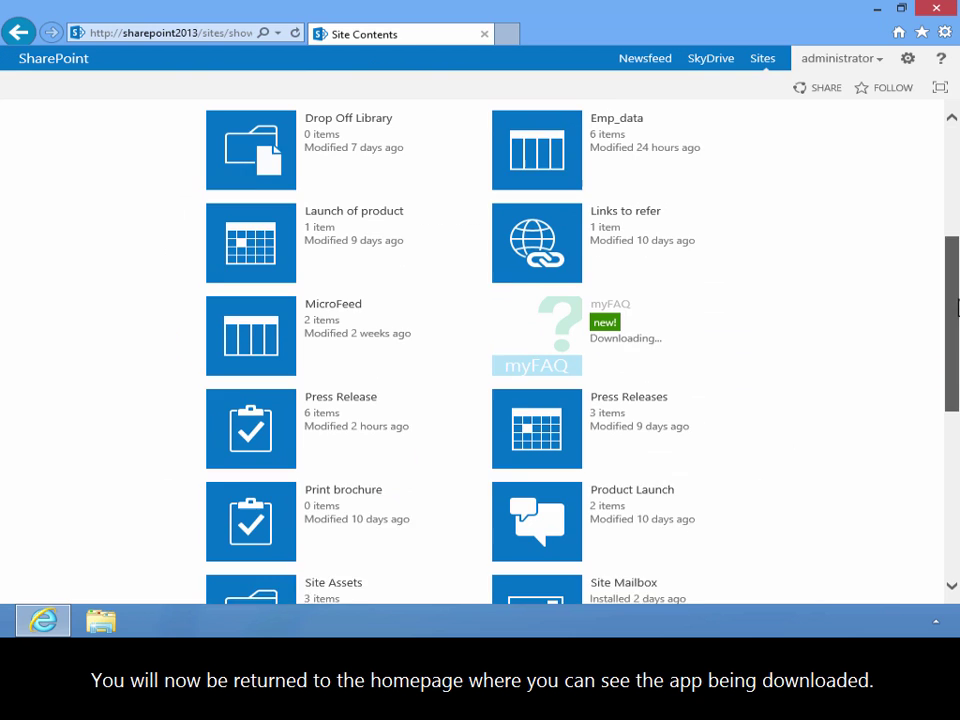